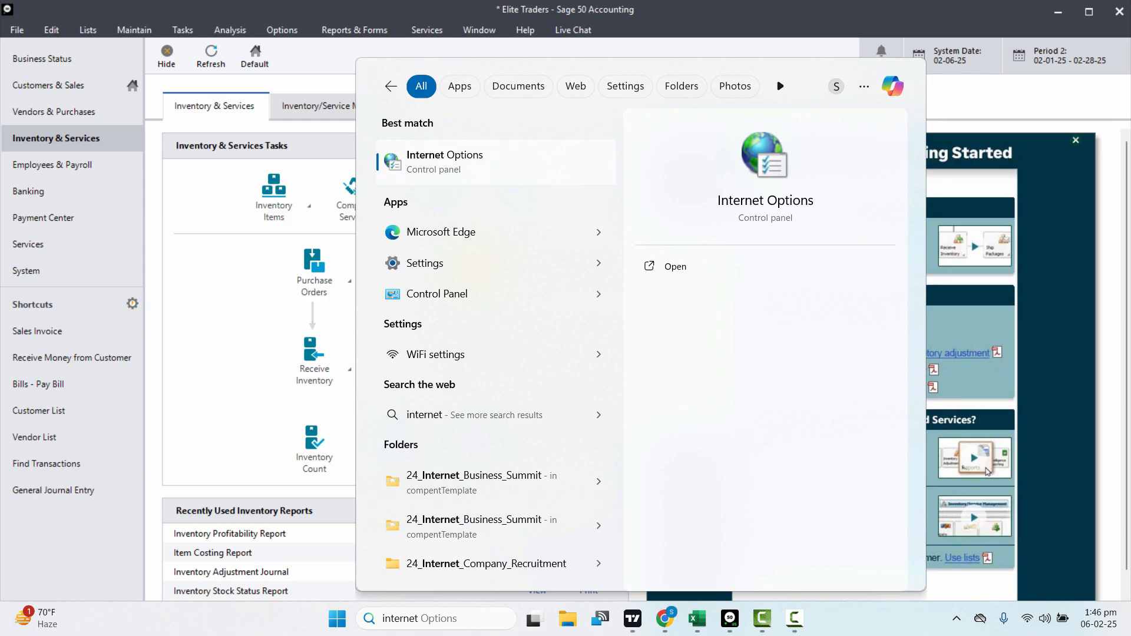
Launch Internet Options from the Windows search results
left_click(674, 266)
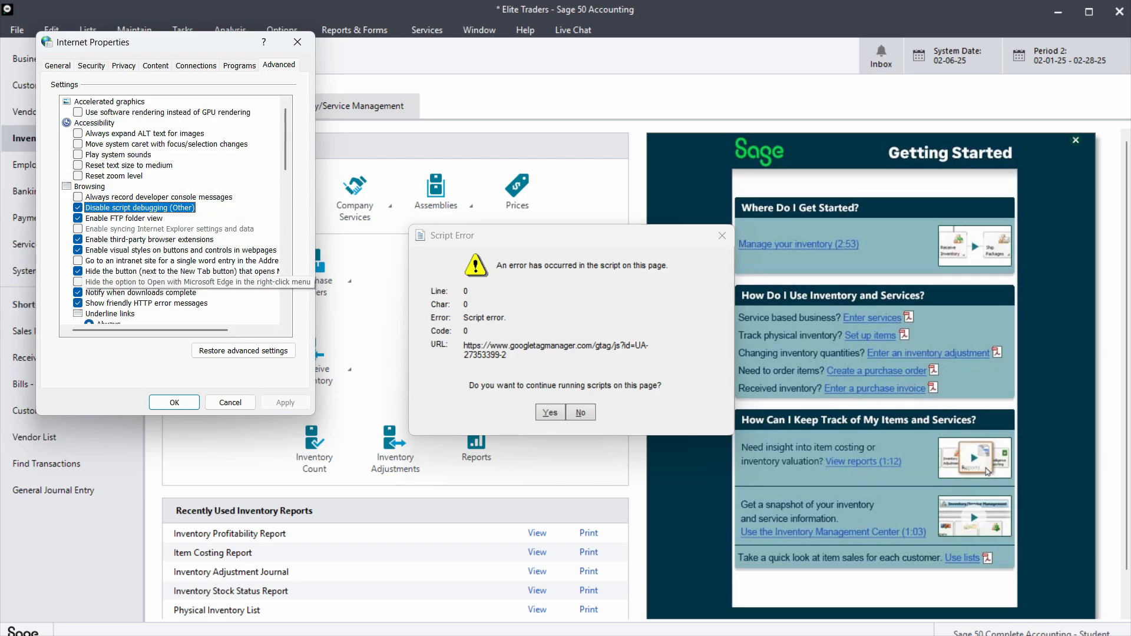
Delete browsing history from the General tab, including Download History in the deletion
left_click(56, 66)
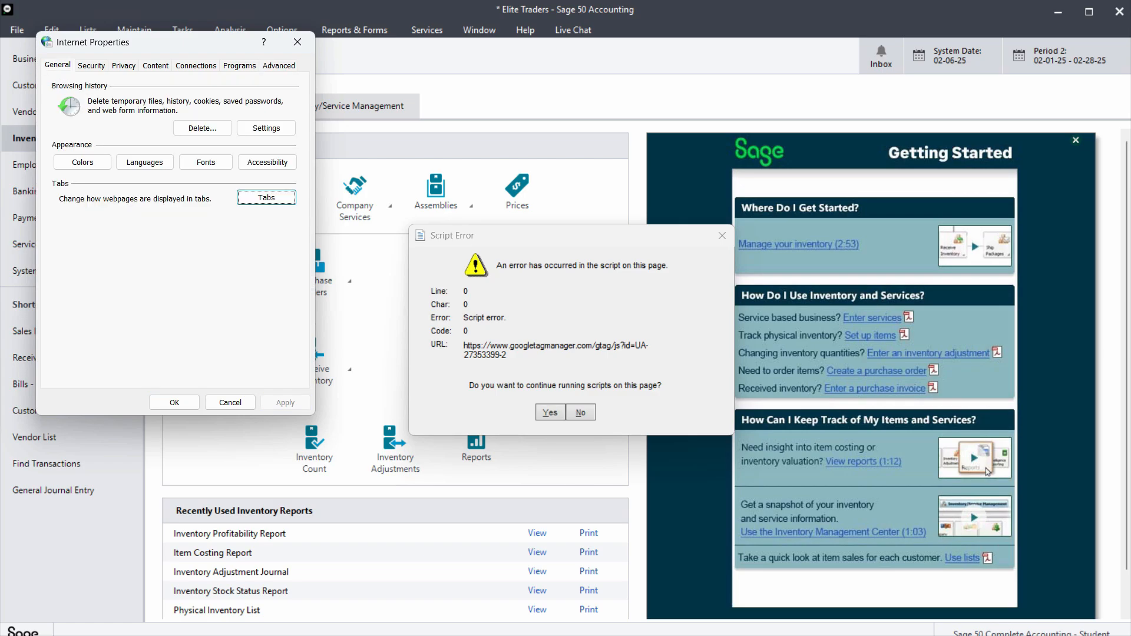
left_click(201, 127)
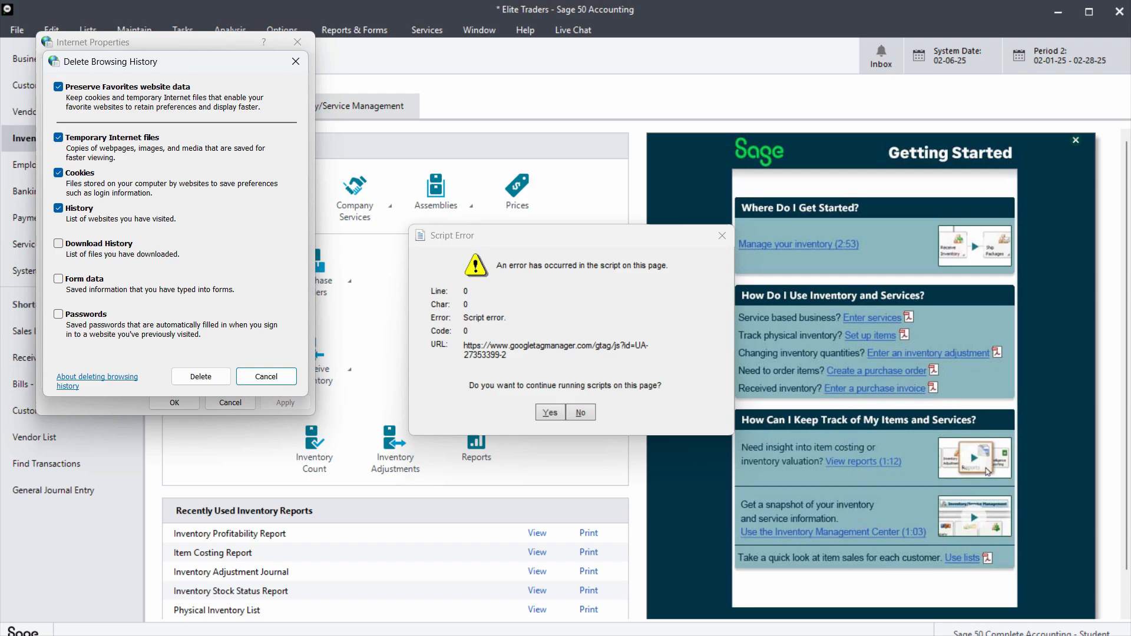
left_click(59, 243)
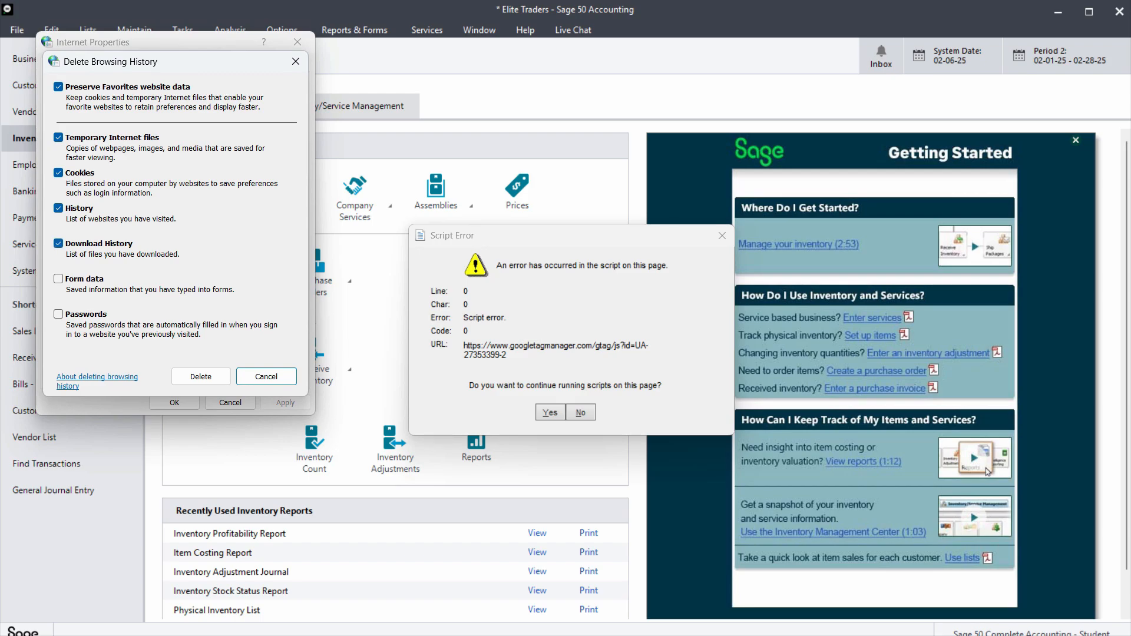
left_click(265, 376)
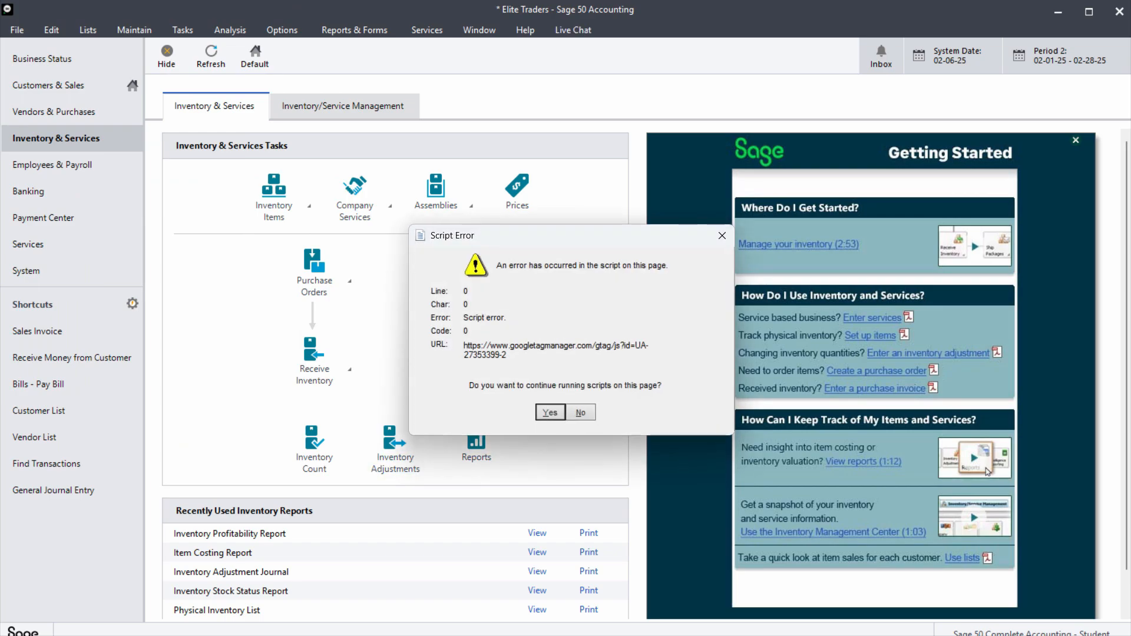
Answer Yes to the Script Error and dismiss the Select a Cash Account prompt
left_click(549, 412)
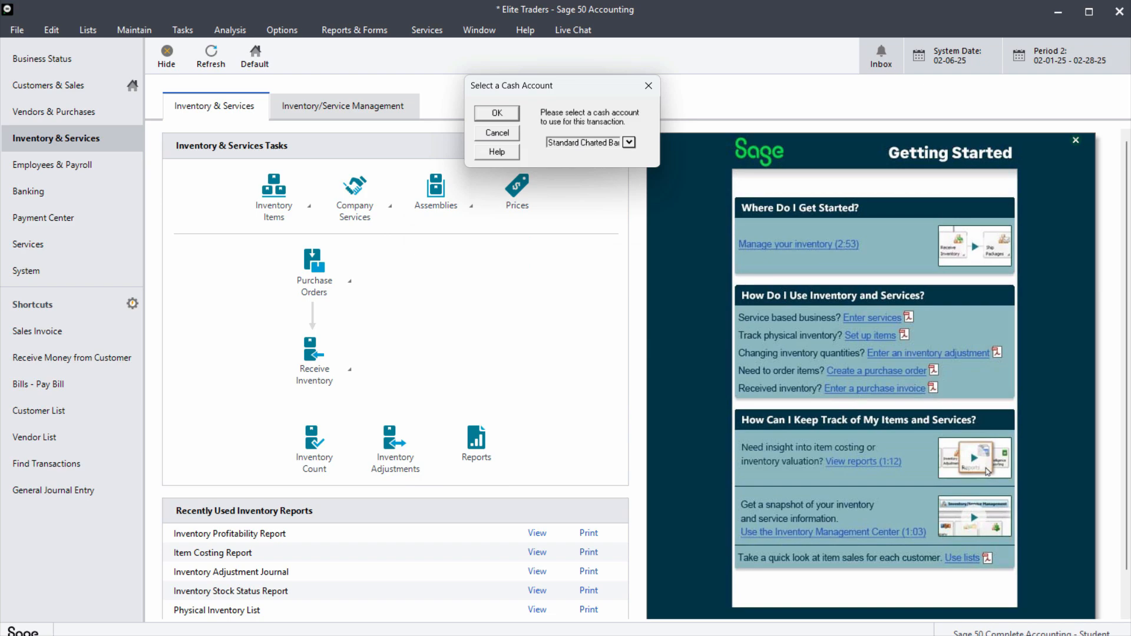
left_click(496, 133)
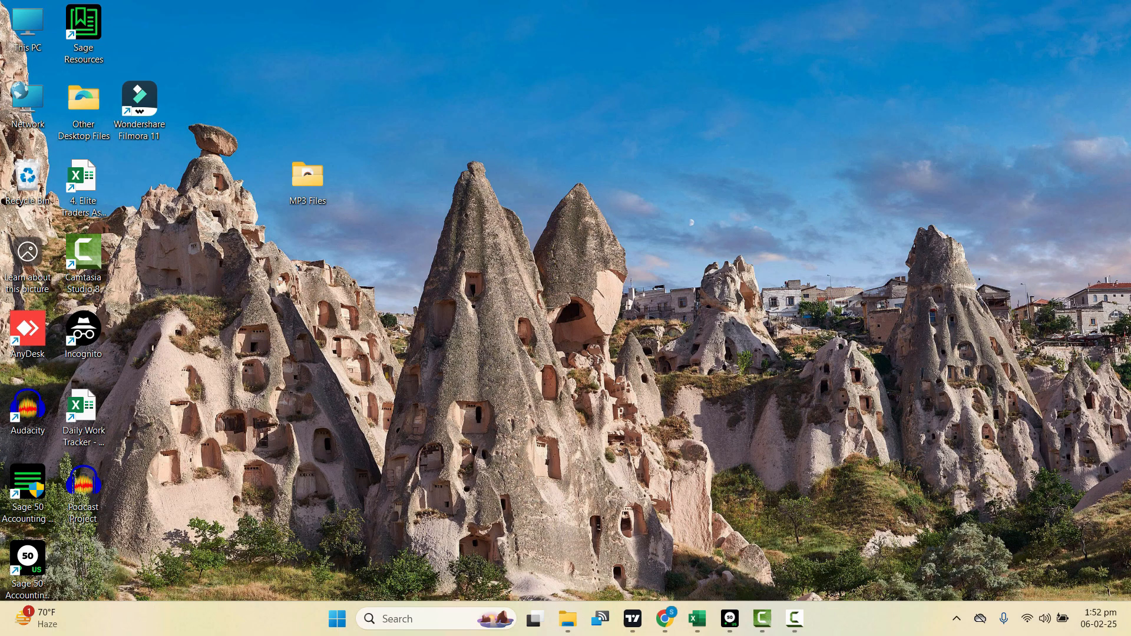
Launch the Run dialog via search and run %temp% to show the Temp folder
left_click(335, 618)
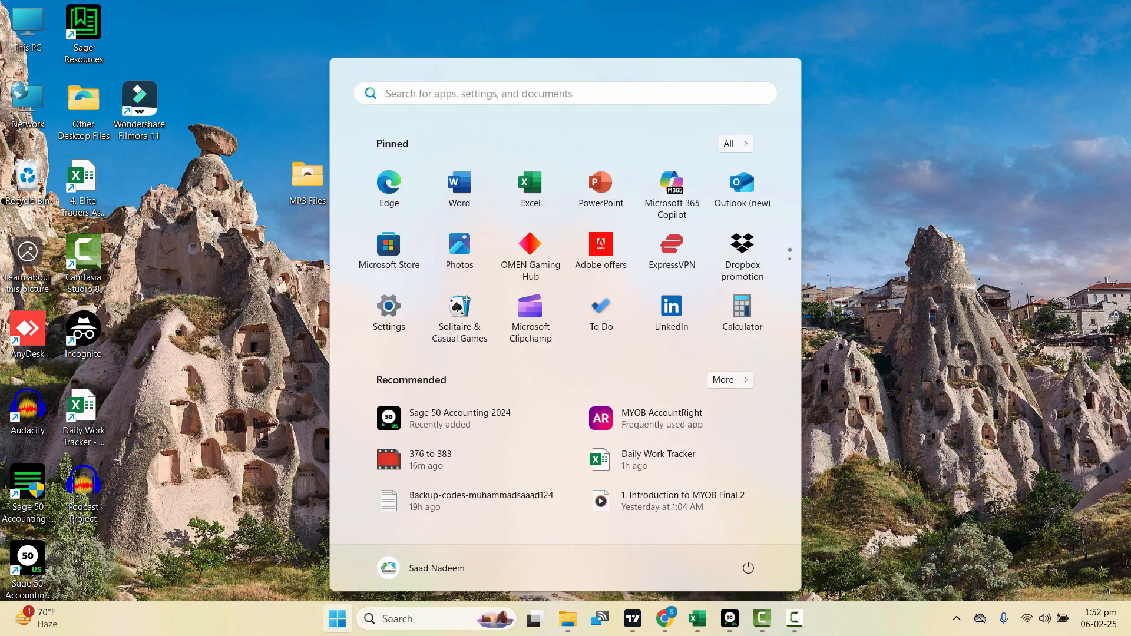
type("run")
type("%")
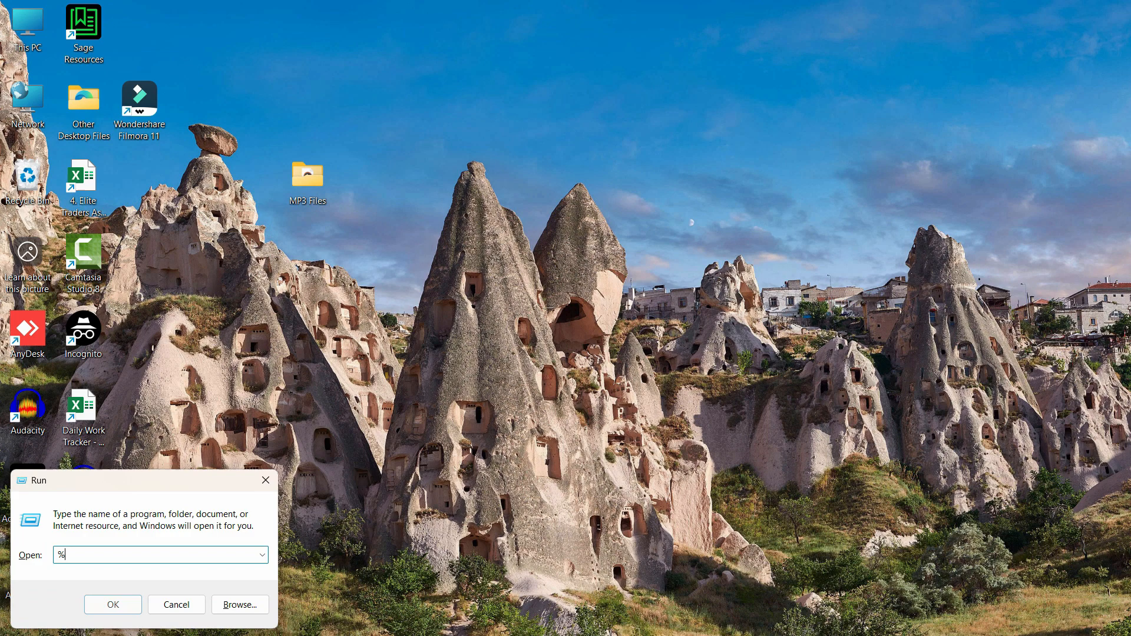
type("temp%")
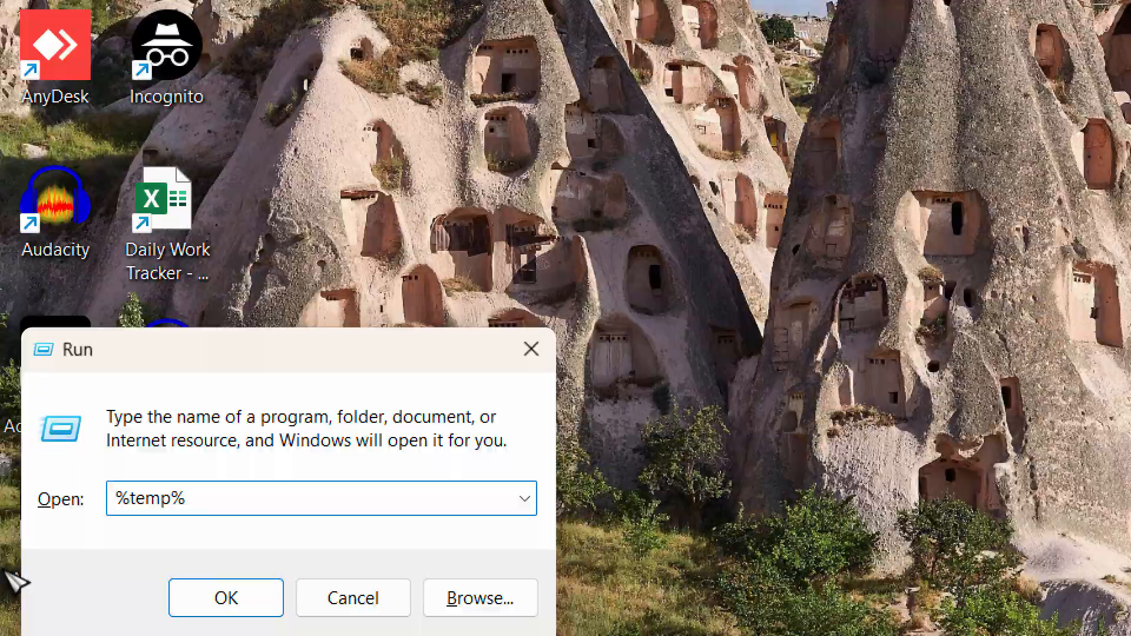
left_click(224, 597)
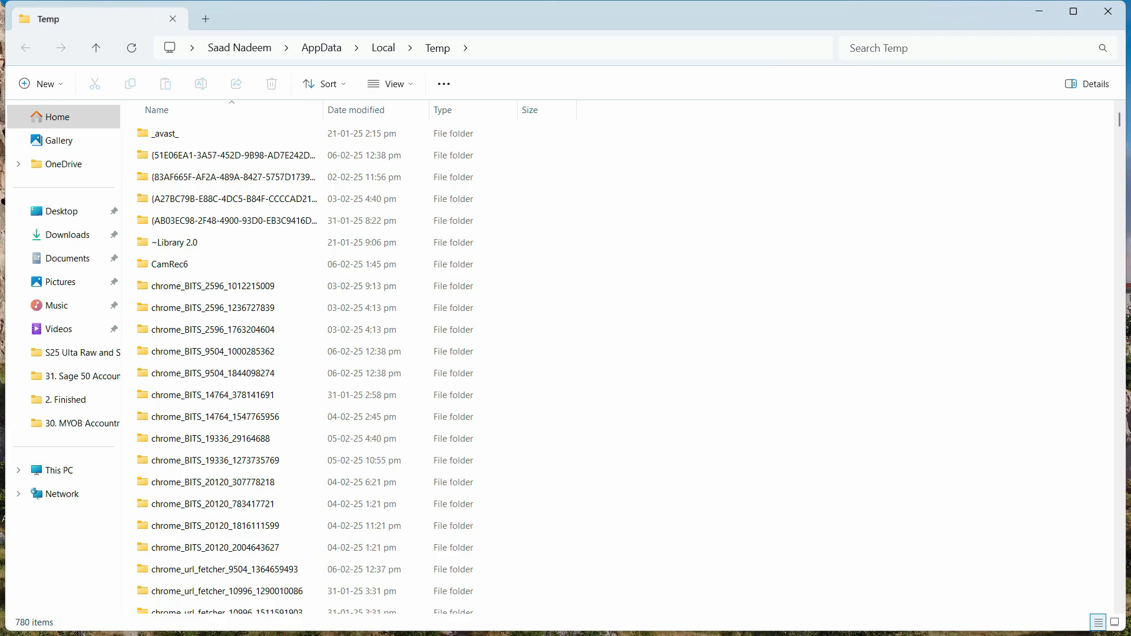
Select all 780 items in the Temp folder with Ctrl+A
left_click(166, 133)
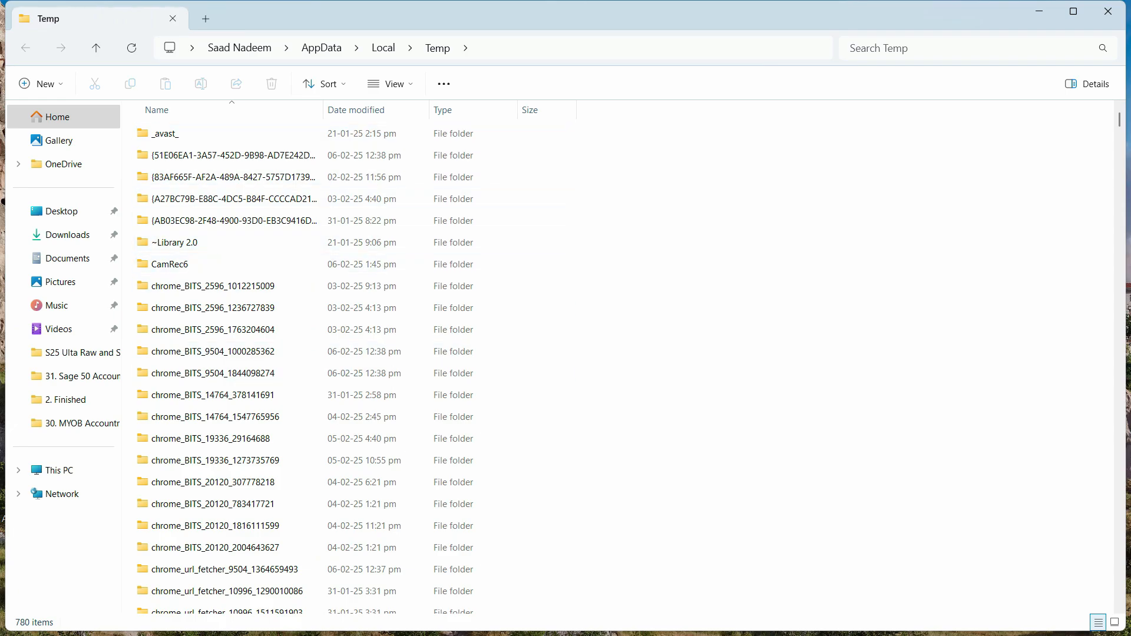
key("ctrl+a")
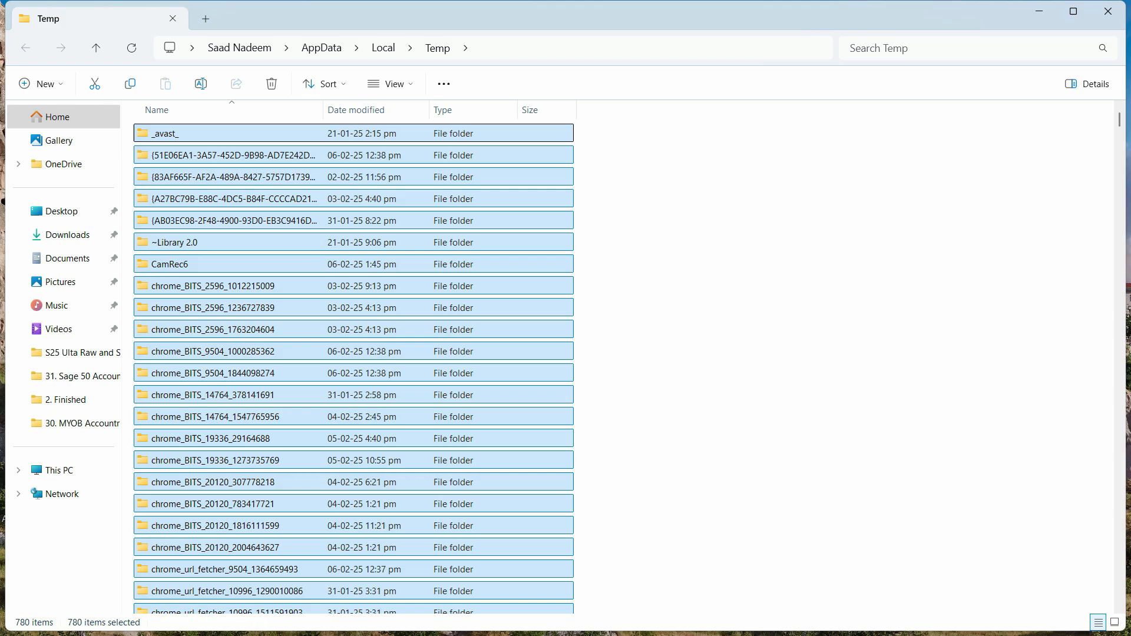